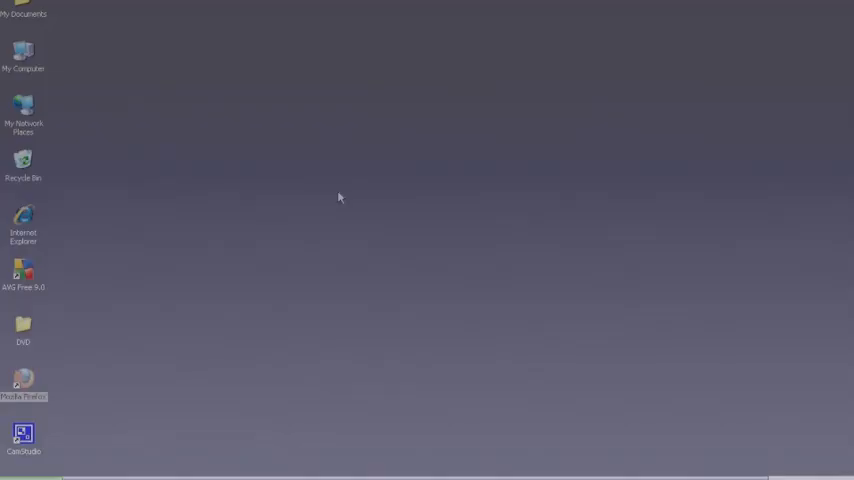
pyautogui.moveTo(28, 372)
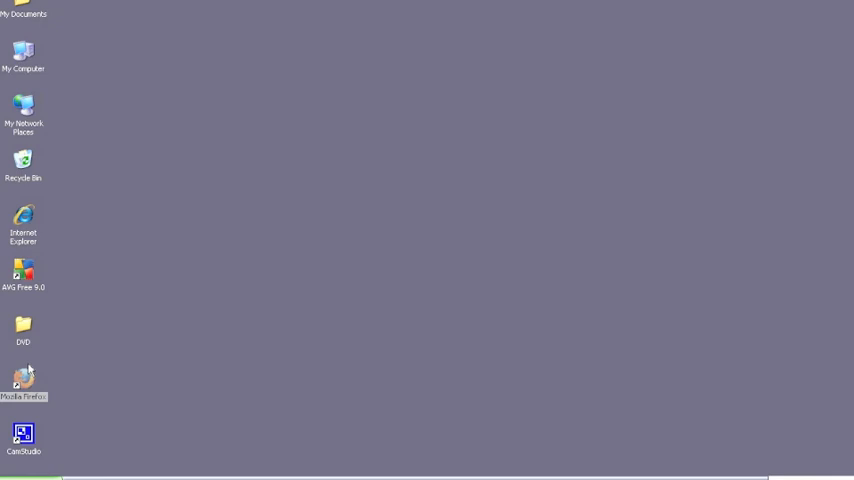
# Download the XBMC 9.11 Windows installer from xbmc.org via SourceForge in Firefox.
pyautogui.doubleClick(24, 384)
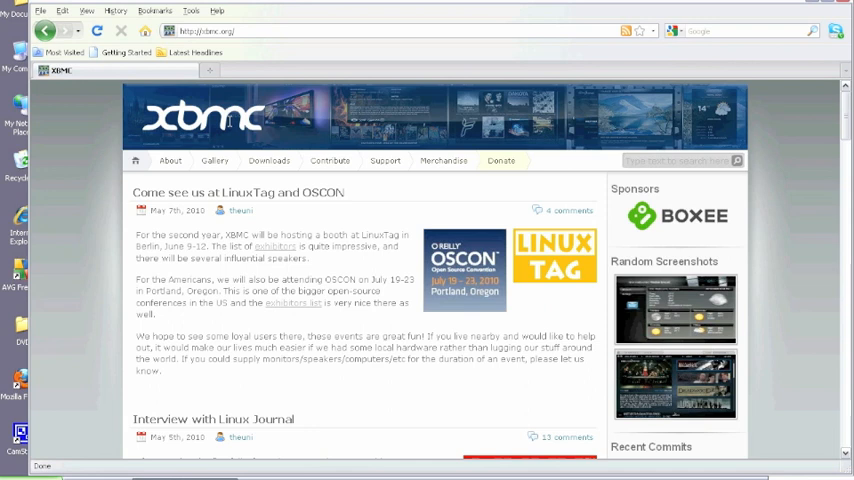
pyautogui.click(268, 160)
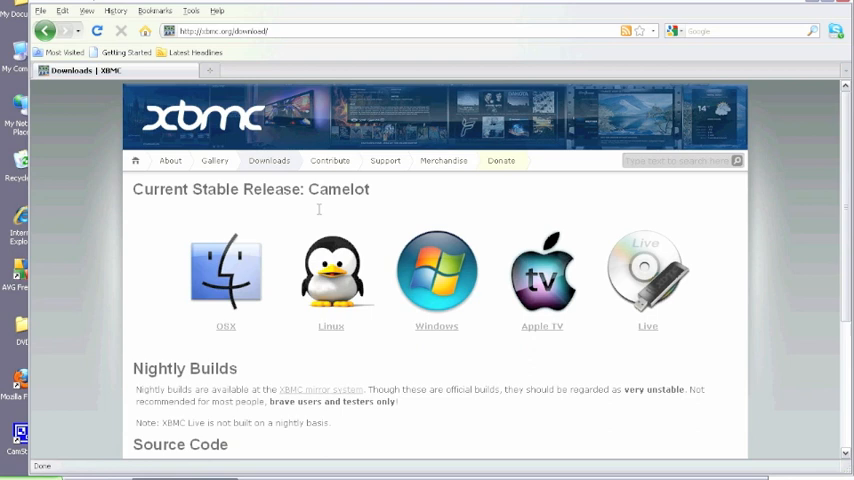
pyautogui.click(436, 276)
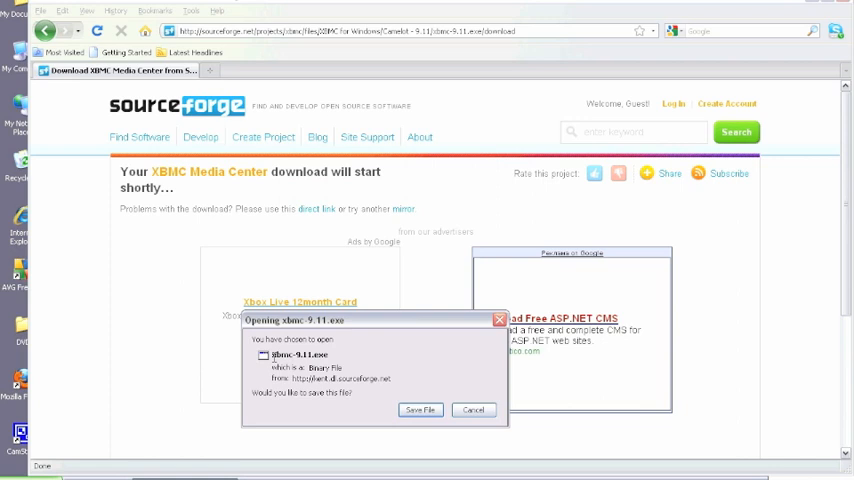
pyautogui.click(420, 410)
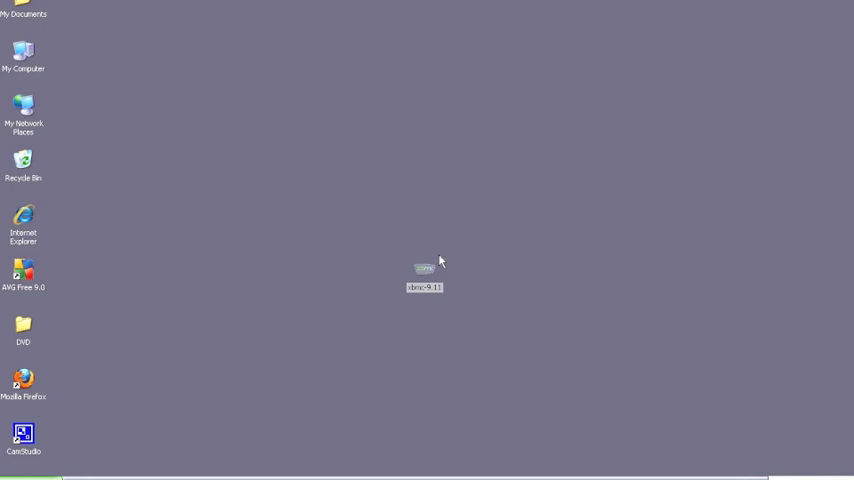
# Run the XBMC installer, accepting the license and default install and profile folders.
pyautogui.doubleClick(424, 272)
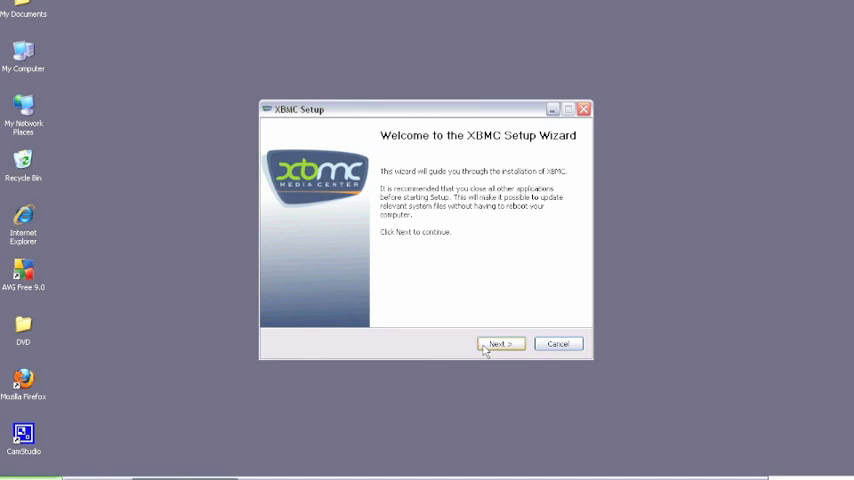
pyautogui.click(500, 344)
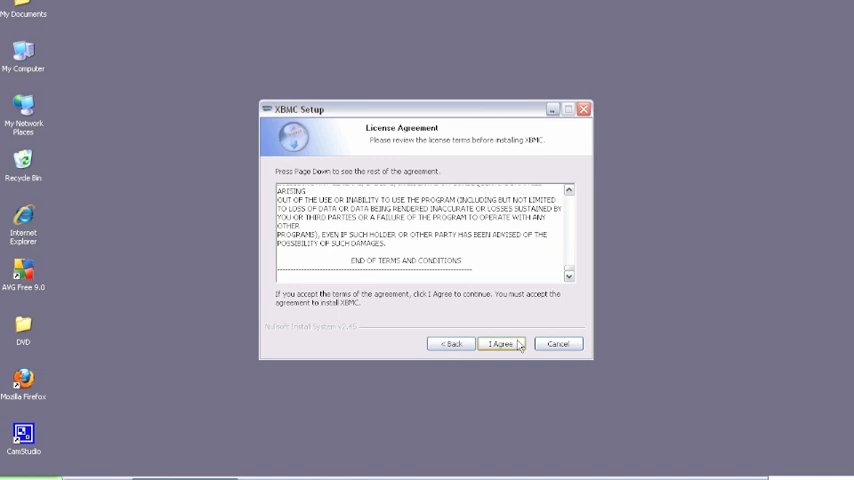
pyautogui.click(500, 344)
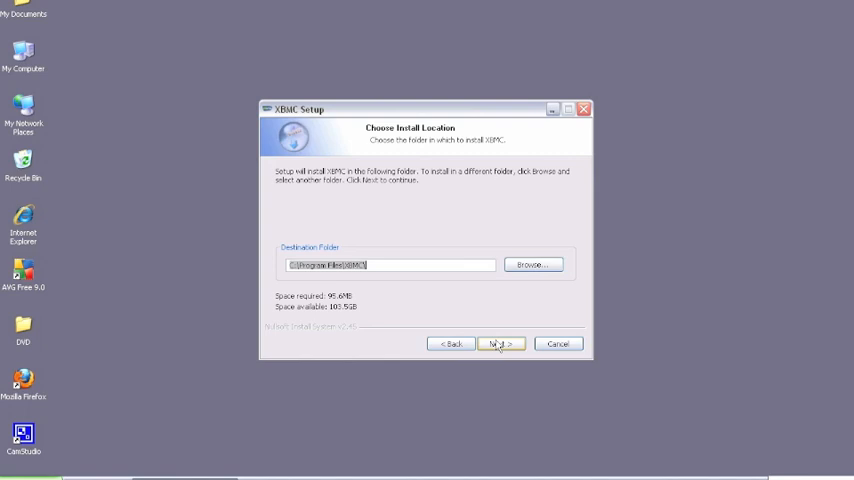
pyautogui.click(500, 344)
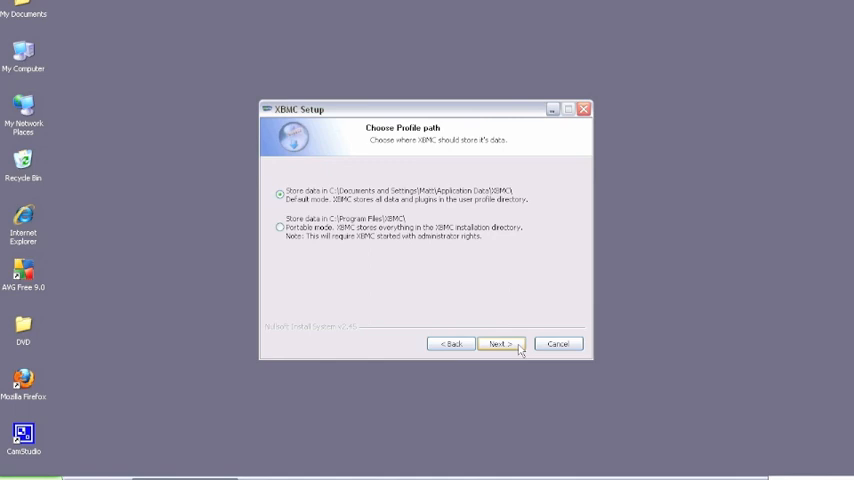
pyautogui.click(500, 344)
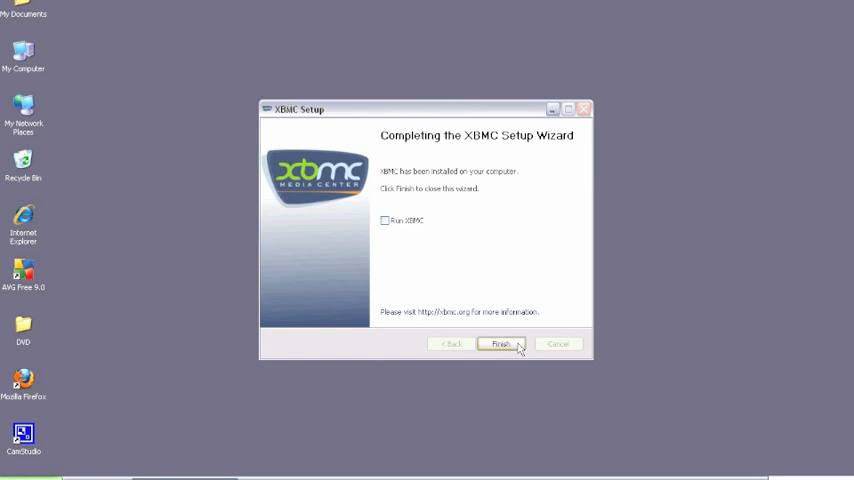
# Finish the setup wizard and launch XBMC to its full-screen home menu.
pyautogui.click(500, 344)
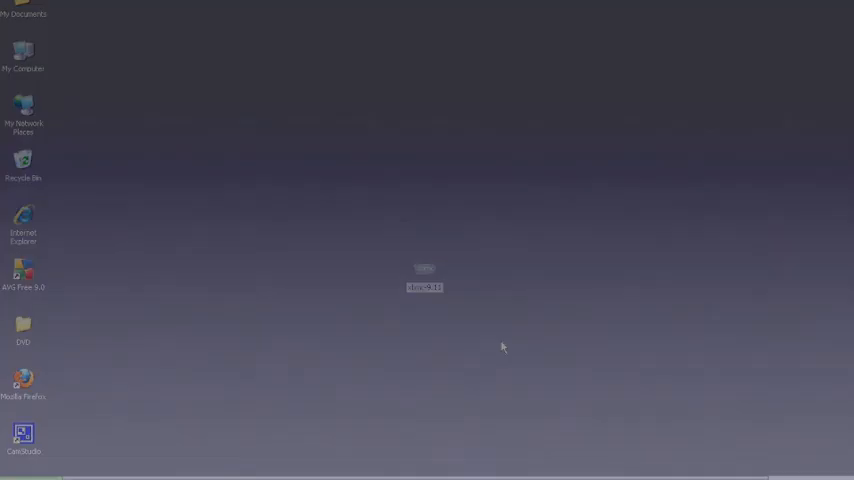
pyautogui.doubleClick(424, 276)
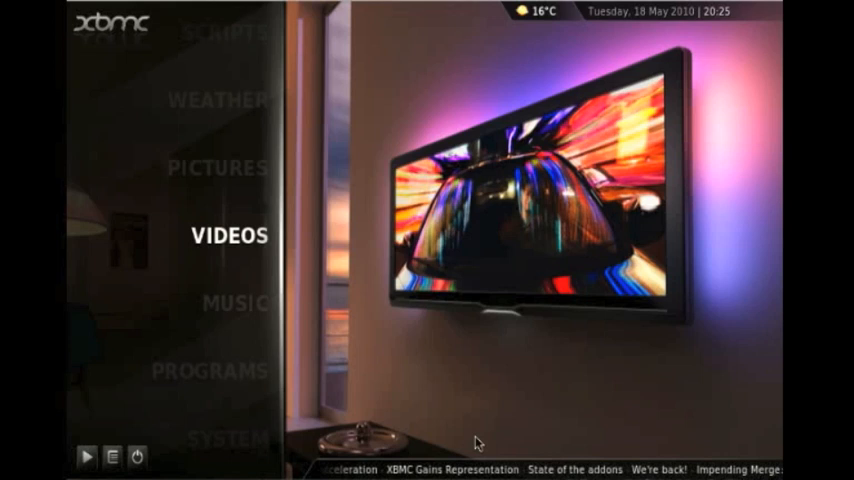
pyautogui.scroll(-3)
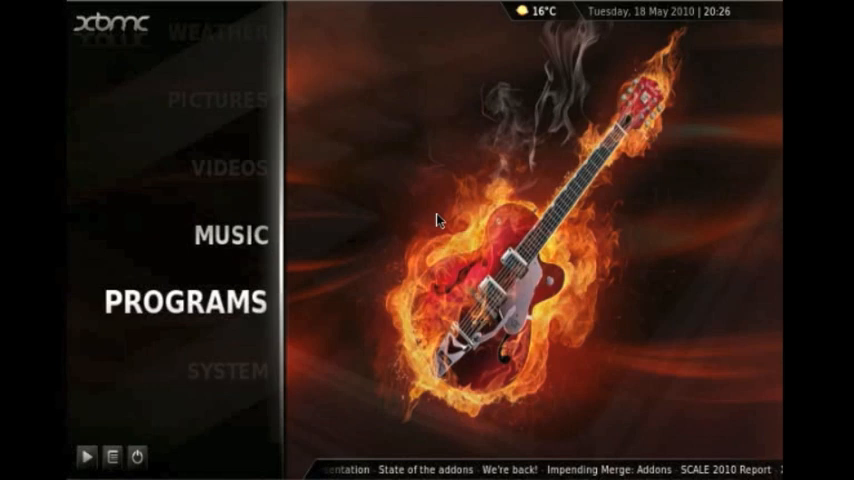
pyautogui.click(230, 372)
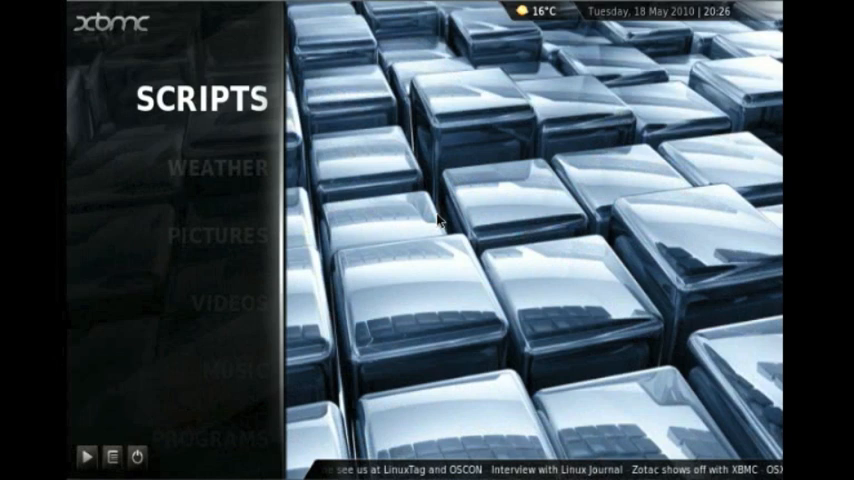
# Show the weather forecast and switch its location to Budapest, Hungary.
pyautogui.click(220, 166)
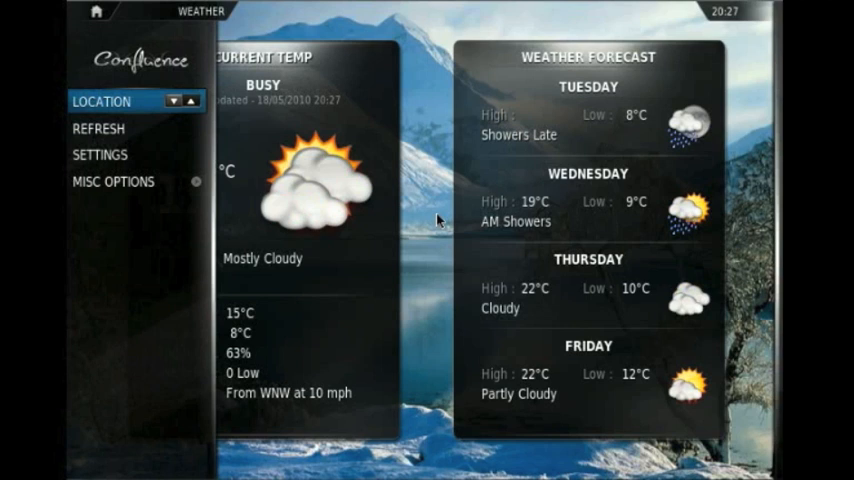
pyautogui.click(100, 128)
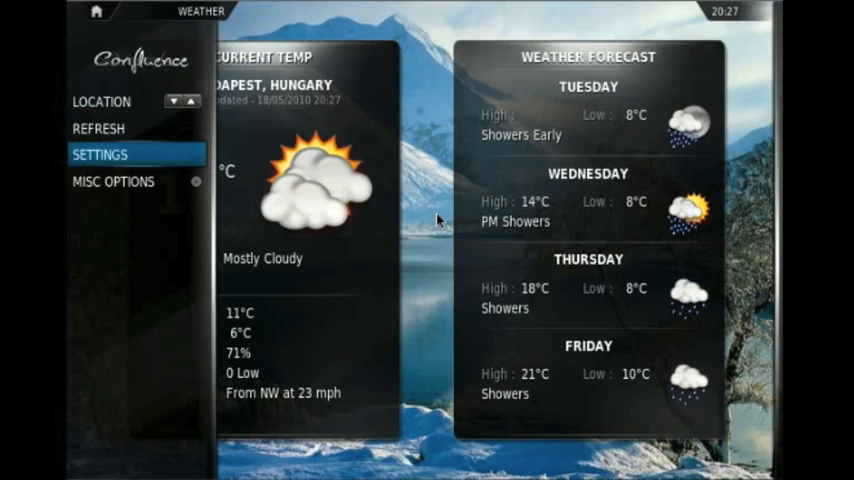
# Review the weather area codes, return home and enter the Videos section.
pyautogui.click(100, 154)
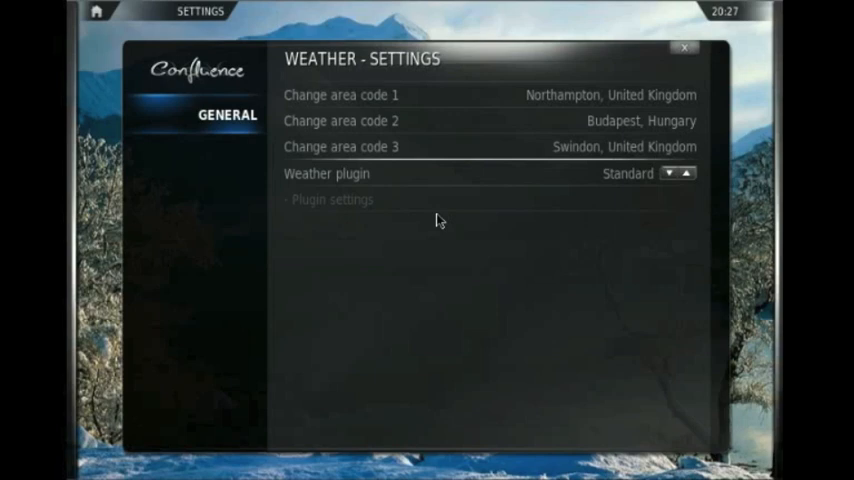
pyautogui.click(684, 48)
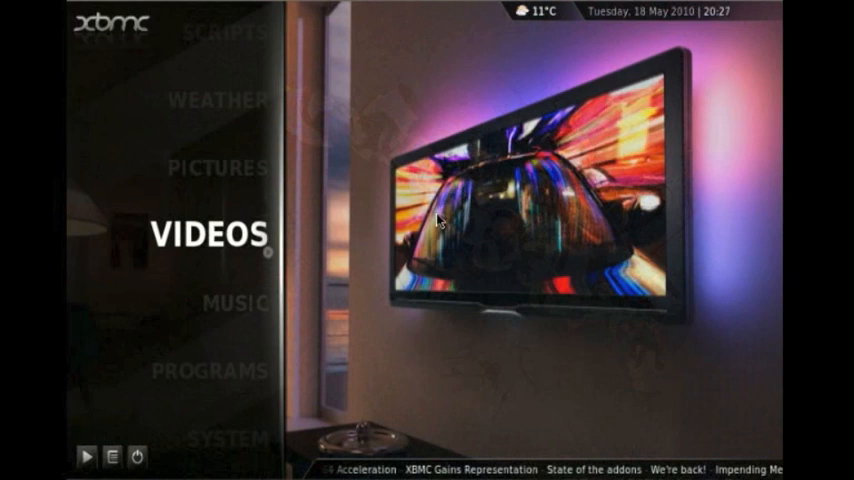
pyautogui.click(210, 234)
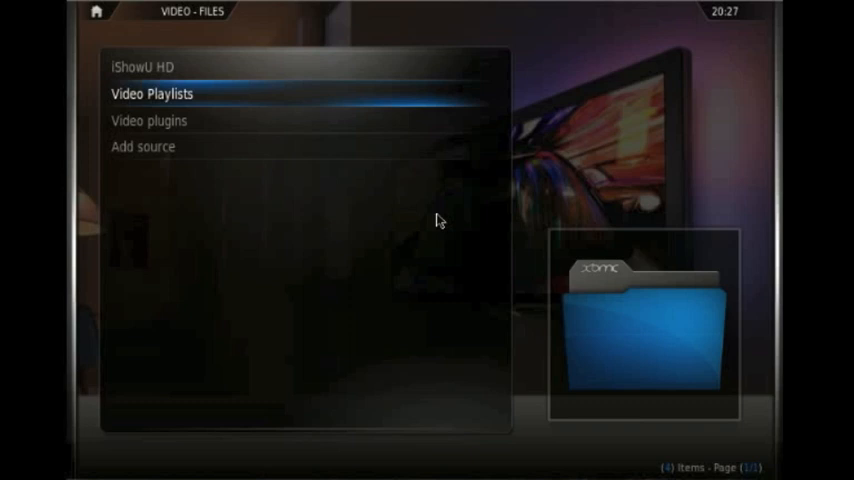
# Begin adding a video source and browse for its share location.
pyautogui.click(142, 148)
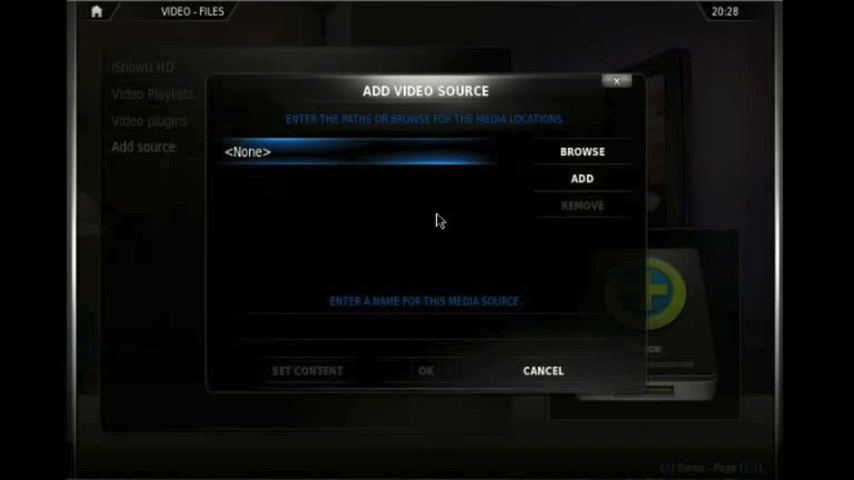
pyautogui.click(582, 152)
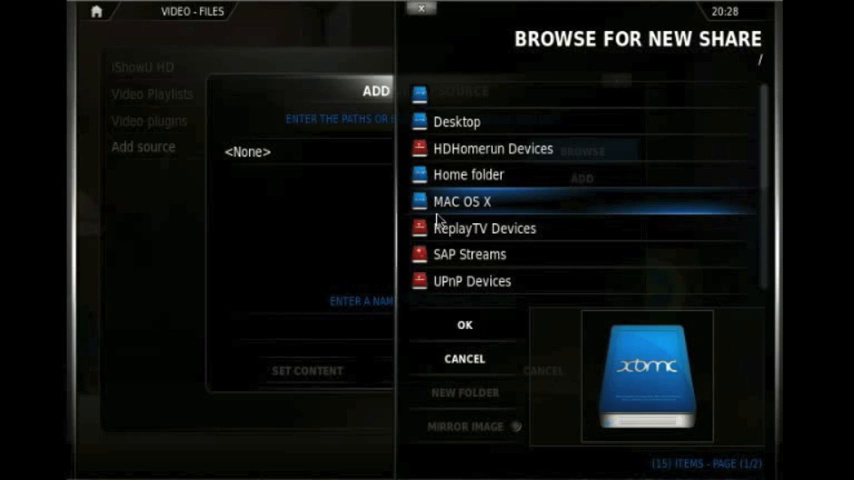
# Select smb://HOMENAS/Qmultimedia/TV Shows/ on the Windows network as the source folder.
pyautogui.click(472, 280)
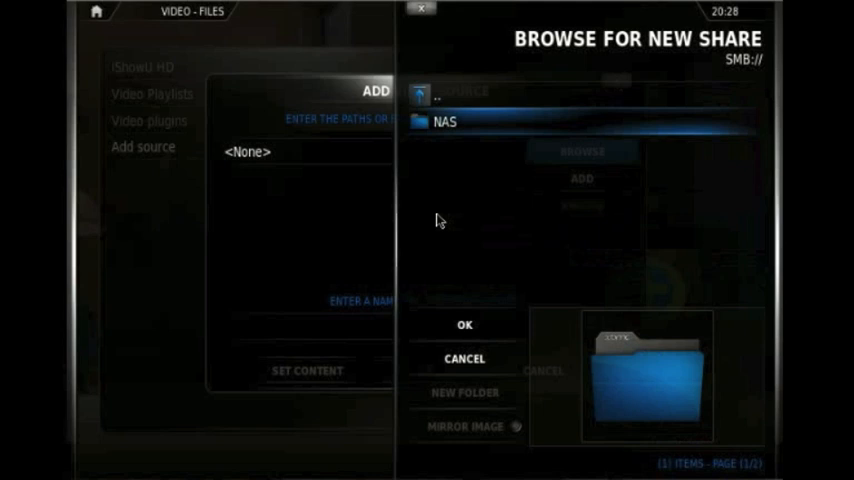
pyautogui.doubleClick(444, 120)
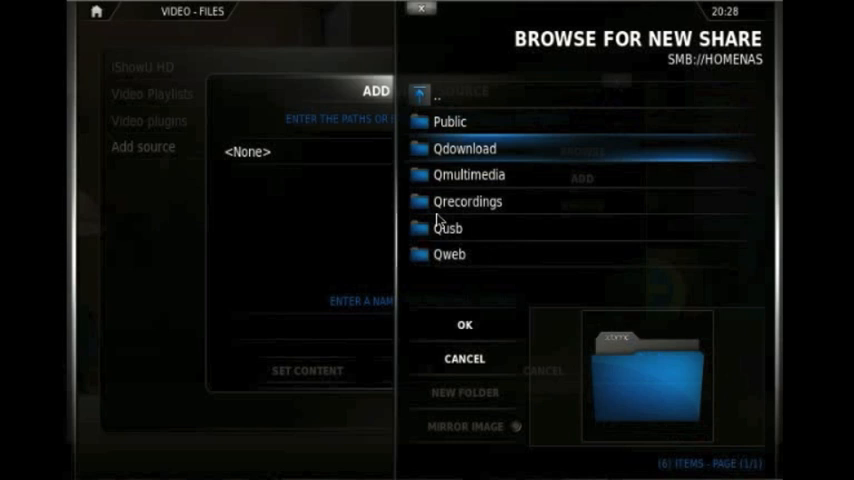
pyautogui.doubleClick(470, 174)
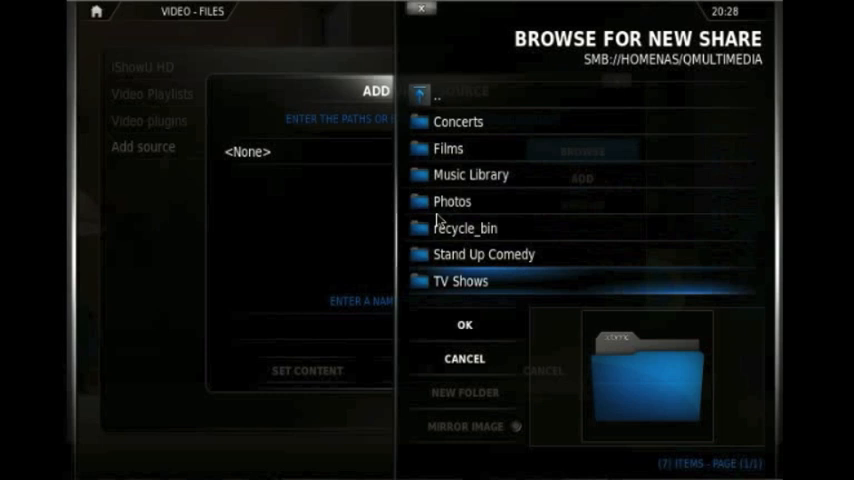
pyautogui.doubleClick(462, 280)
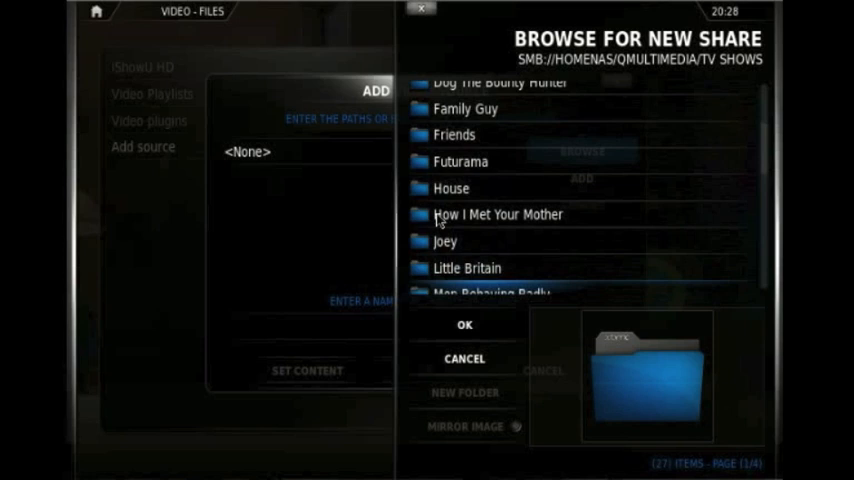
pyautogui.click(464, 324)
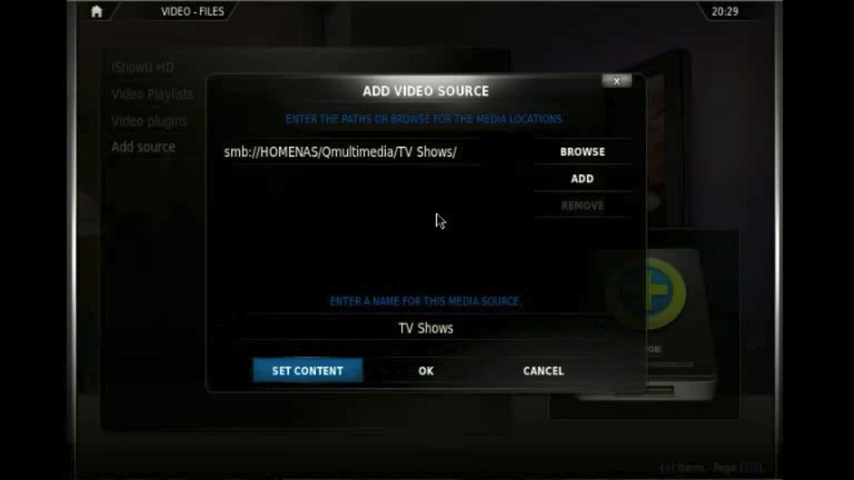
# Set the source content to TV Shows scraped by TheTVDB.com (Multilingual).
pyautogui.click(308, 370)
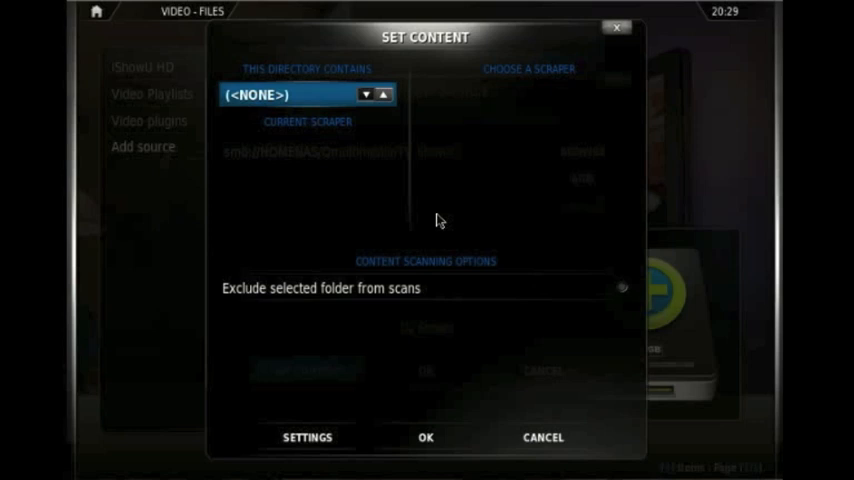
pyautogui.click(384, 94)
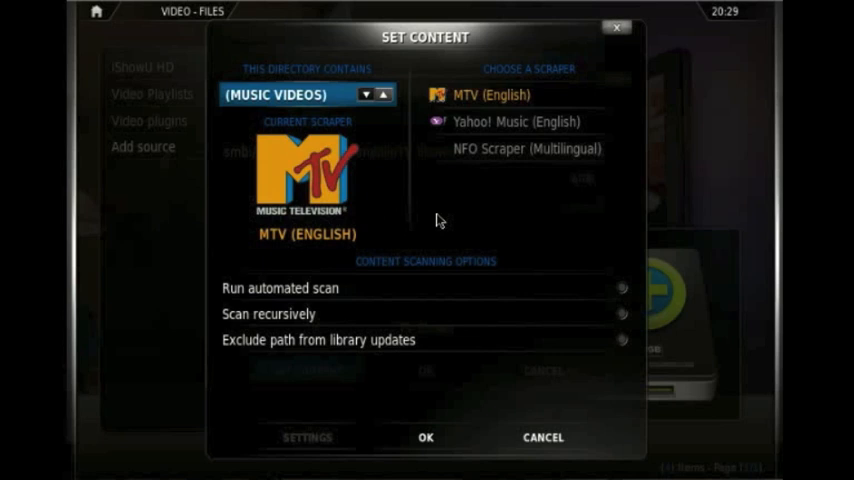
pyautogui.click(368, 94)
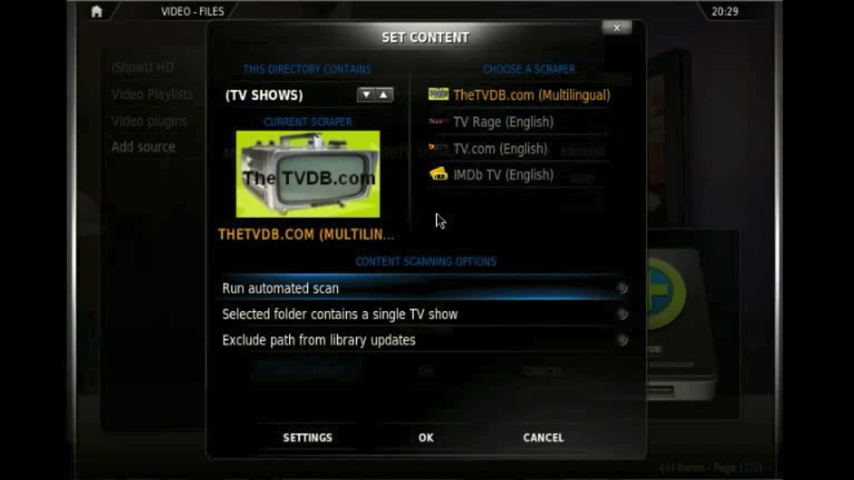
pyautogui.click(622, 288)
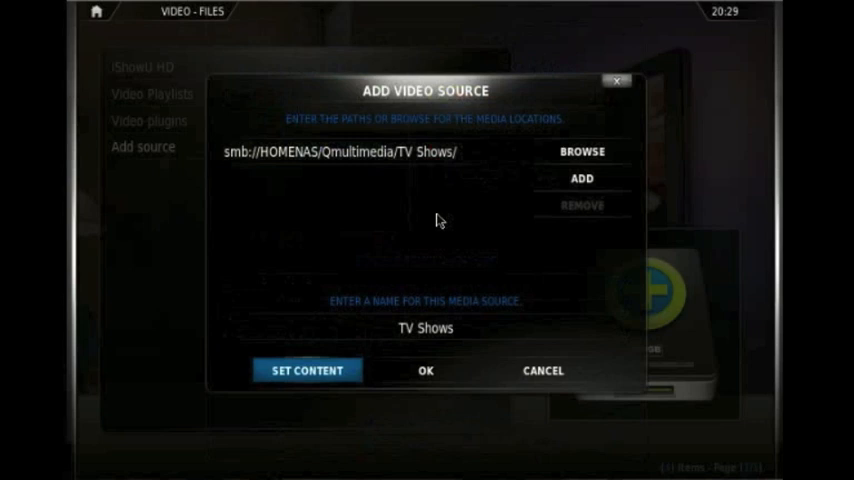
# Save the TV Shows source and return to the home menu.
pyautogui.click(424, 370)
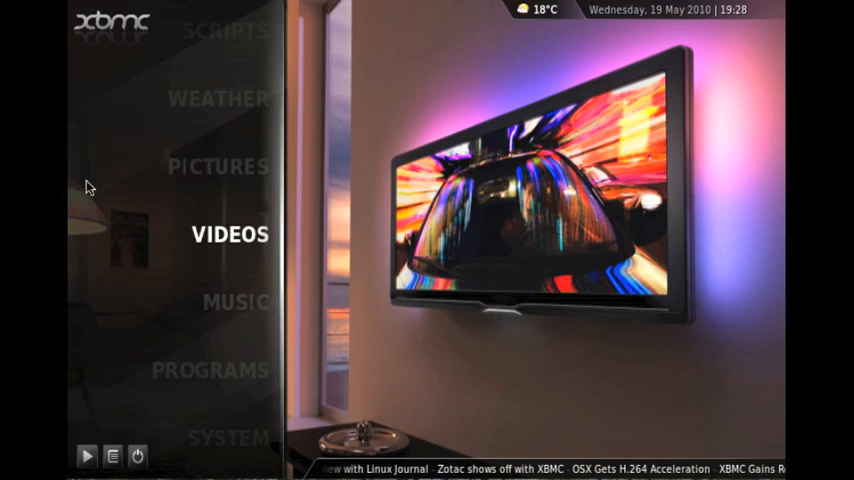
# Browse the TV Shows library and switch its view to Poster Wrap.
pyautogui.click(230, 234)
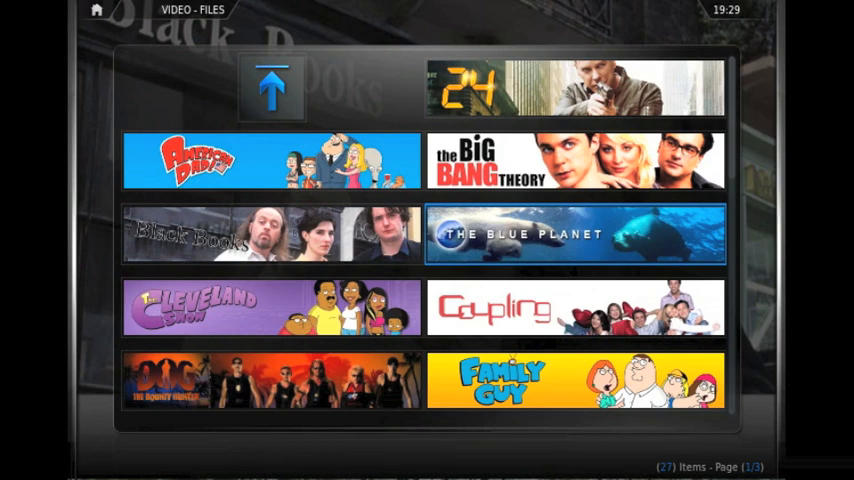
pyautogui.scroll(-3)
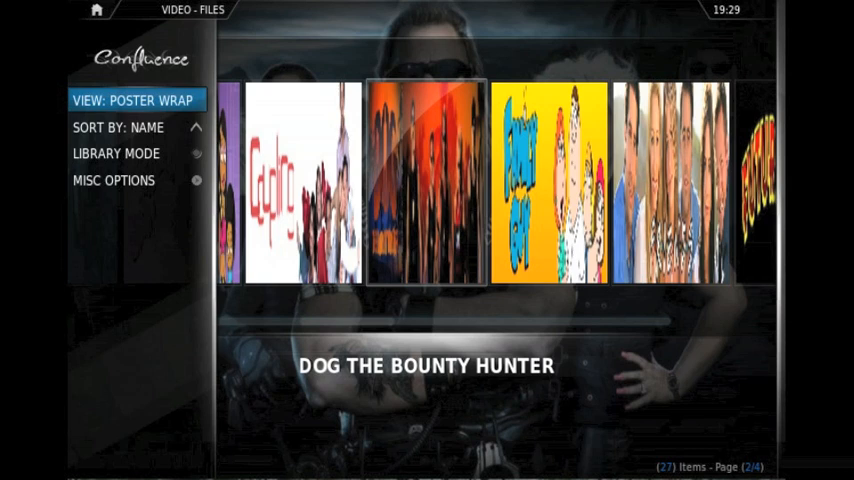
# Switch to Library Mode so the TV Shows list shows all 27 shows with episode counts and details.
pyautogui.click(136, 100)
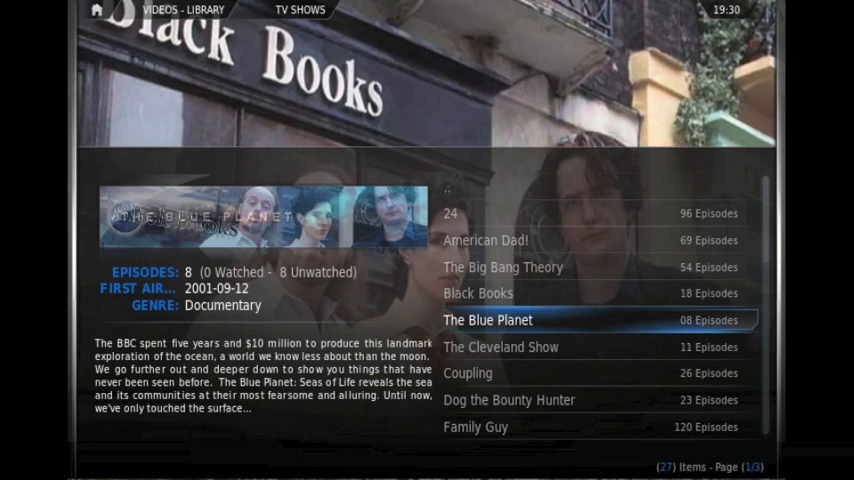
# Return from the TV Shows library to the XBMC home menu.
pyautogui.click(468, 372)
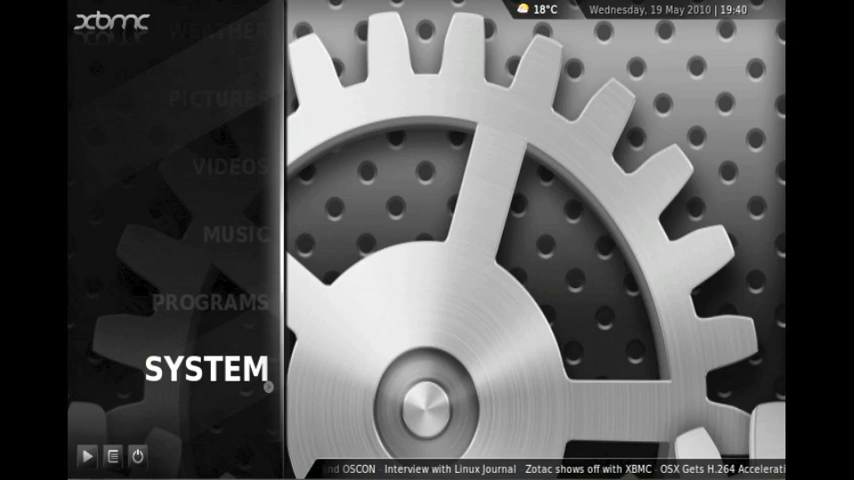
pyautogui.scroll(3)
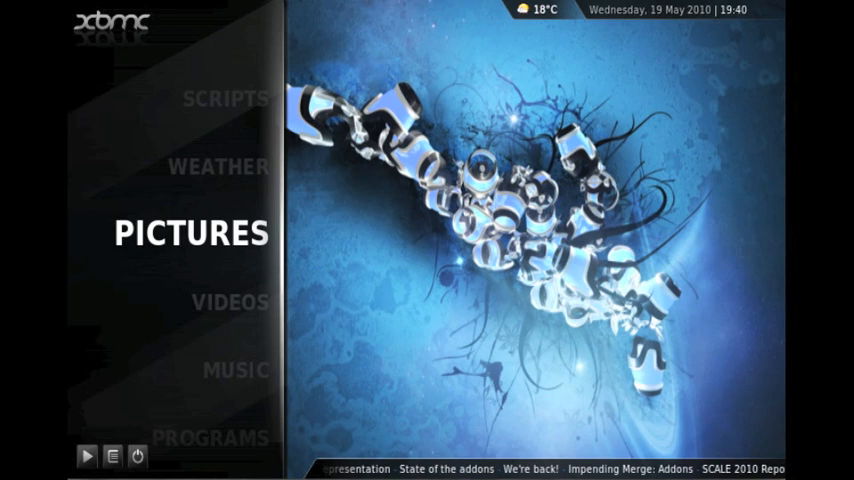
pyautogui.press('Up')
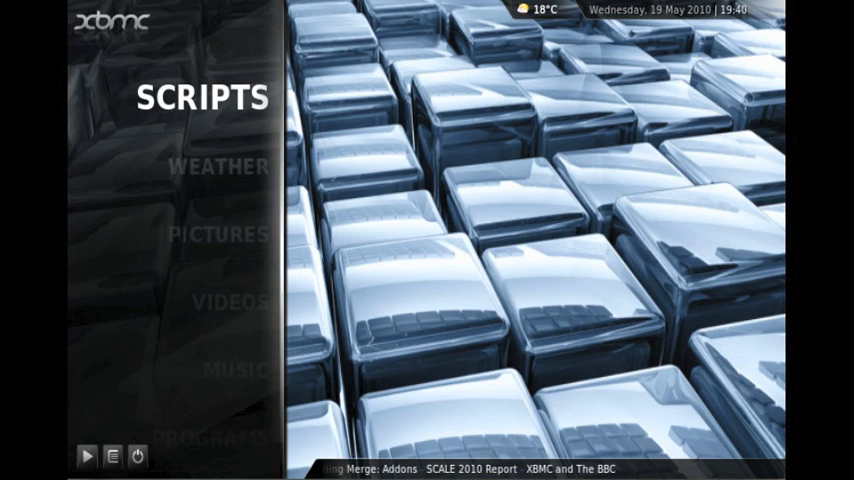